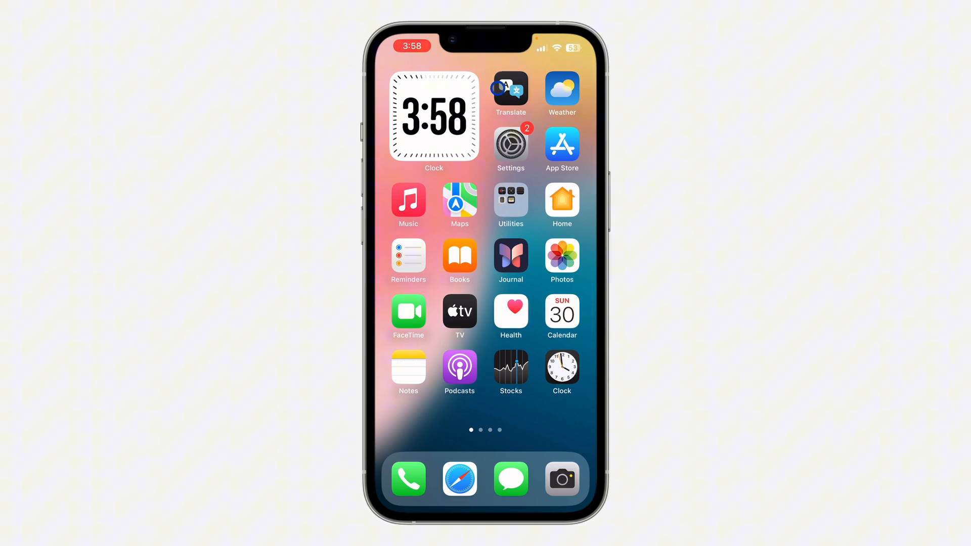
# Swipe left twice to reach the third home screen page with the Music widget.
pyautogui.hscroll(-3)
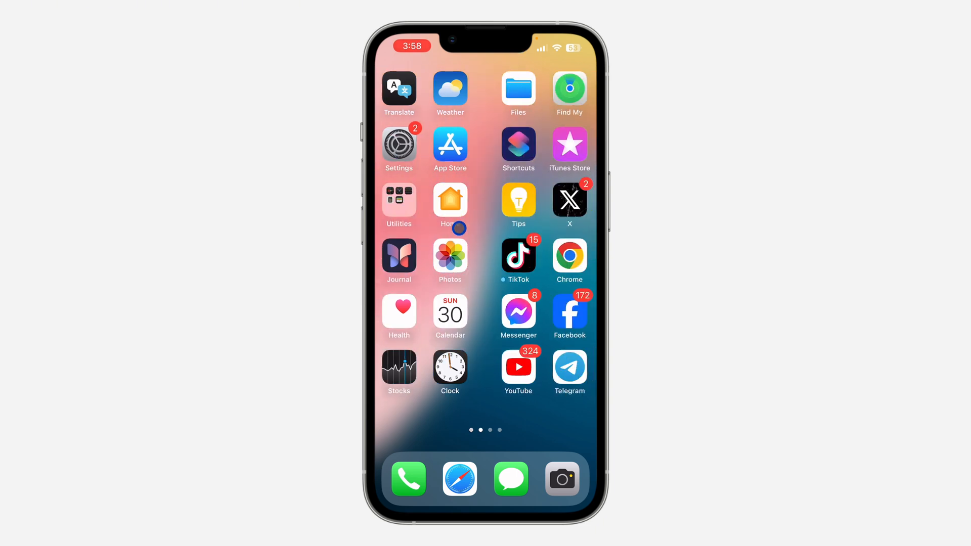
pyautogui.hscroll(-3)
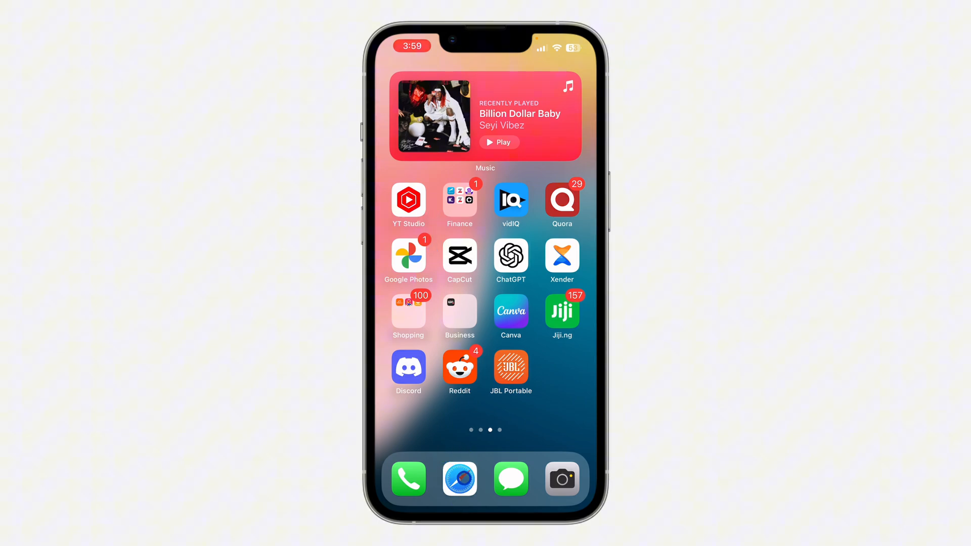
# Open apple.com in Safari and bring up its share sheet.
pyautogui.click(459, 479)
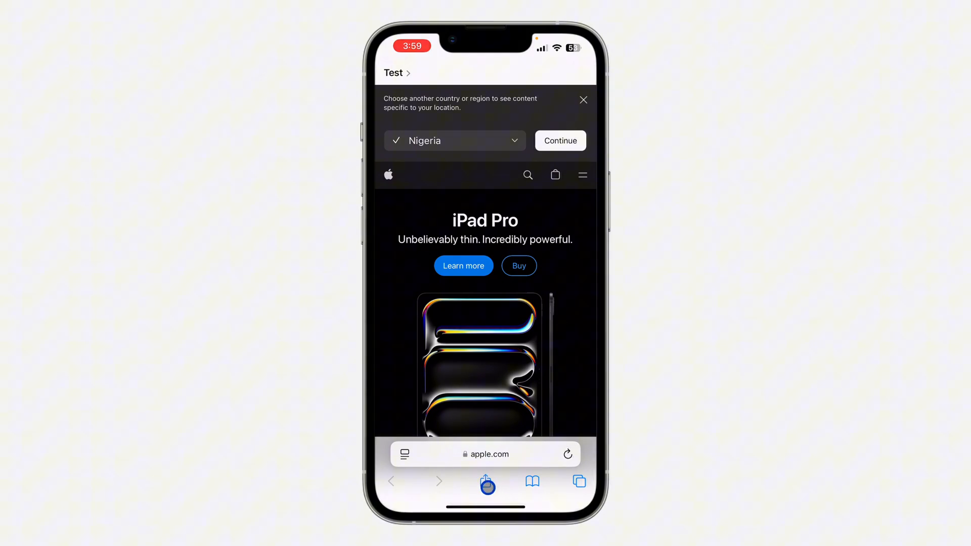
pyautogui.click(486, 482)
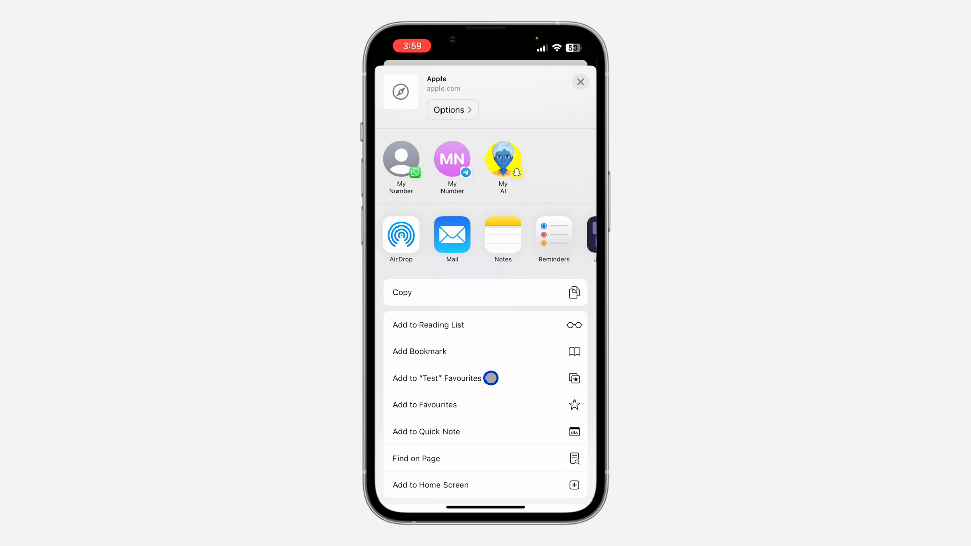
# Scroll the share sheet and choose Add to Home Screen.
pyautogui.scroll(-3)
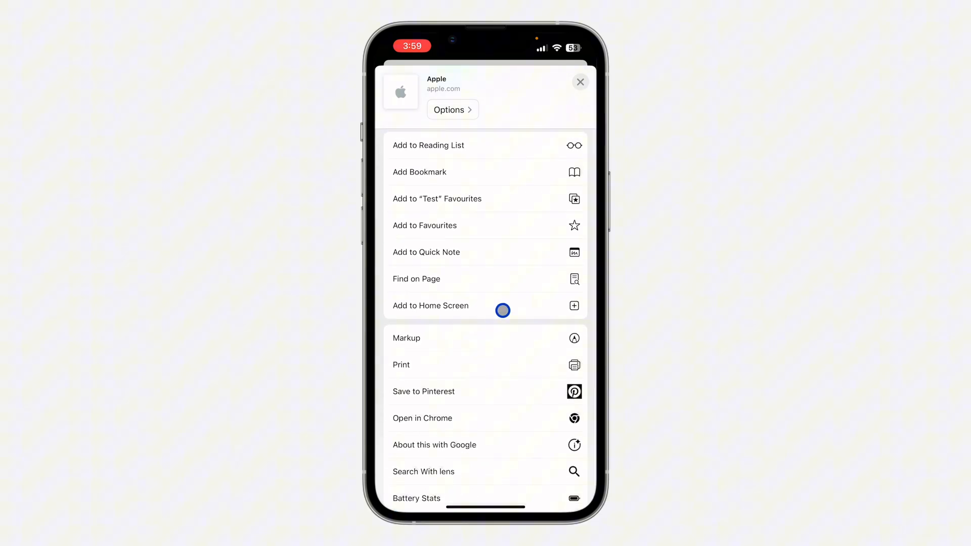
pyautogui.click(430, 305)
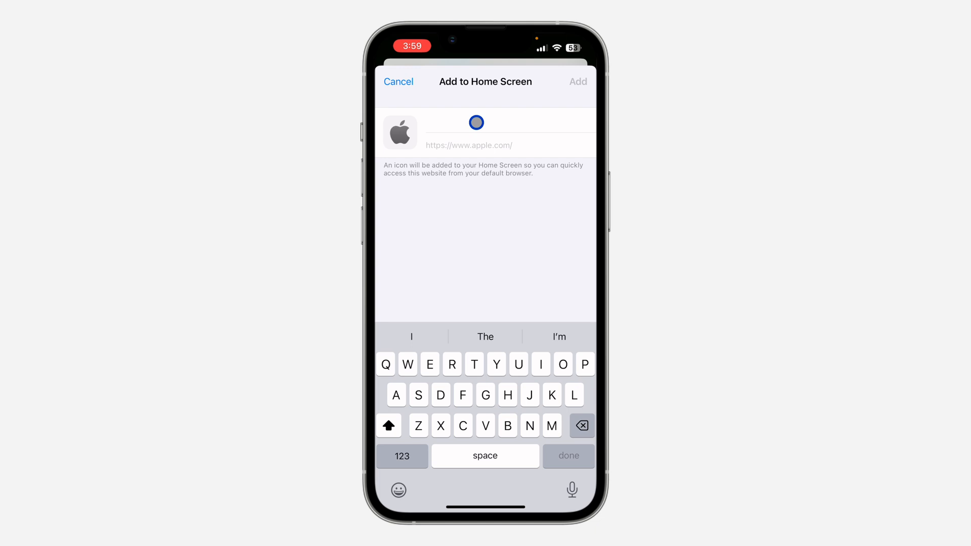
# Name the apple.com shortcut 'Appl' and confirm adding it.
pyautogui.write('Ap')
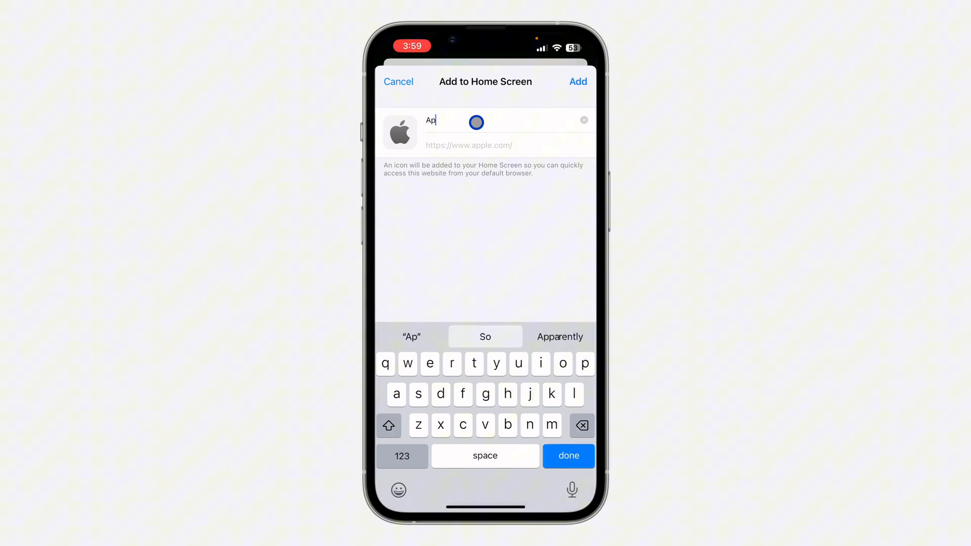
pyautogui.write('pl')
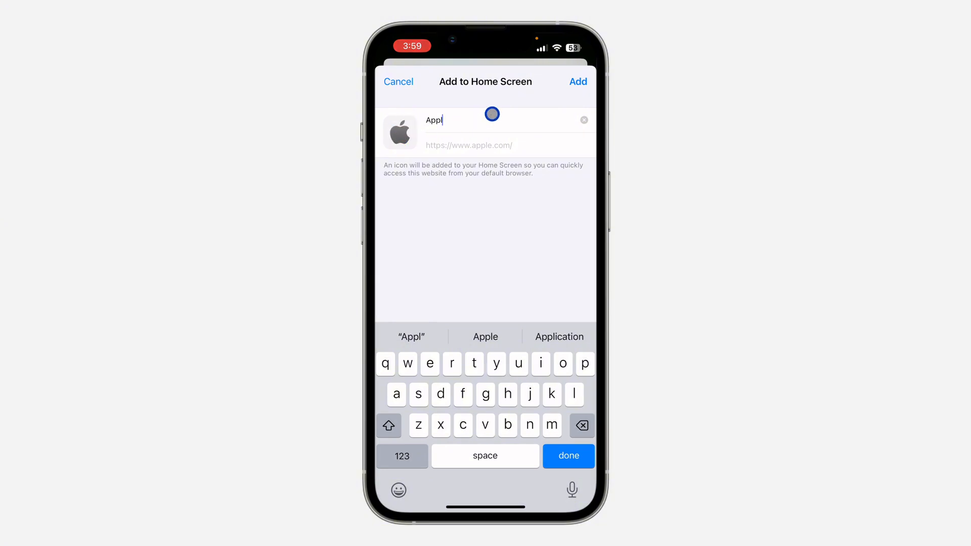
pyautogui.click(578, 82)
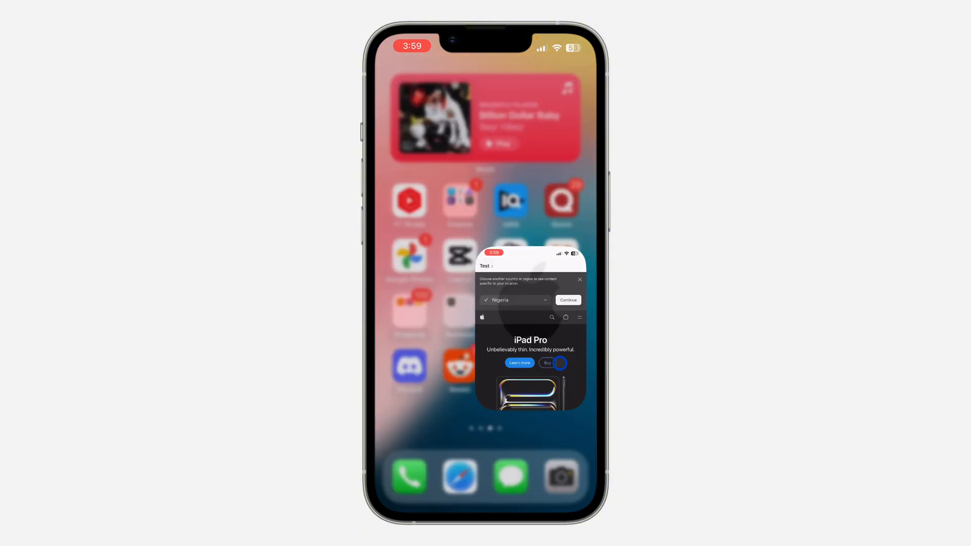
# Launch apple.com from the Appl icon, return home, and pull down Control Center.
pyautogui.click(530, 333)
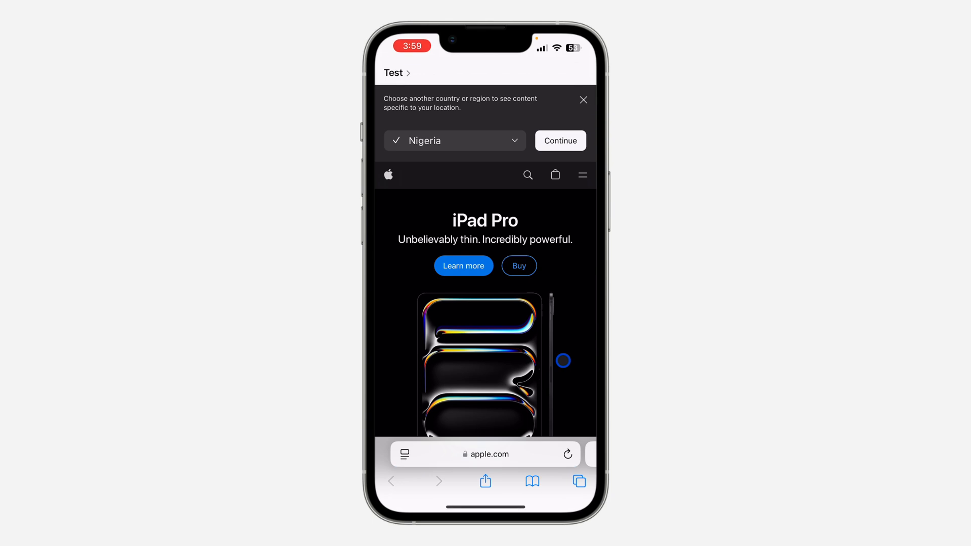
pyautogui.click(579, 482)
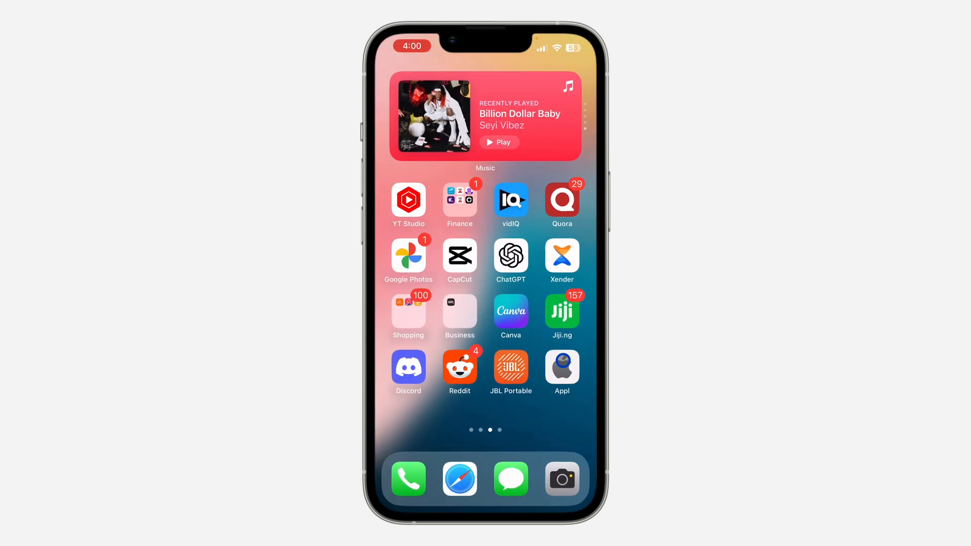
pyautogui.moveTo(552, 47); pyautogui.dragTo(551, 186)
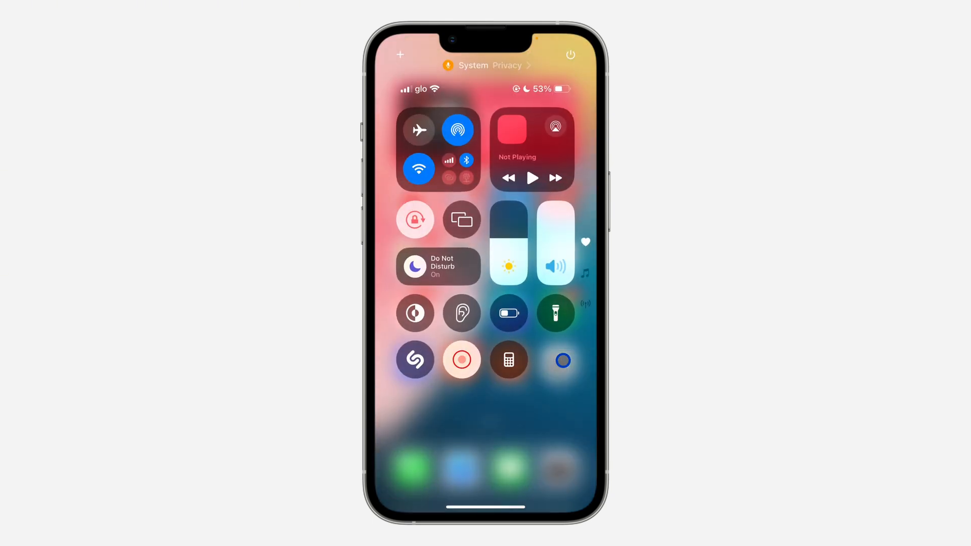